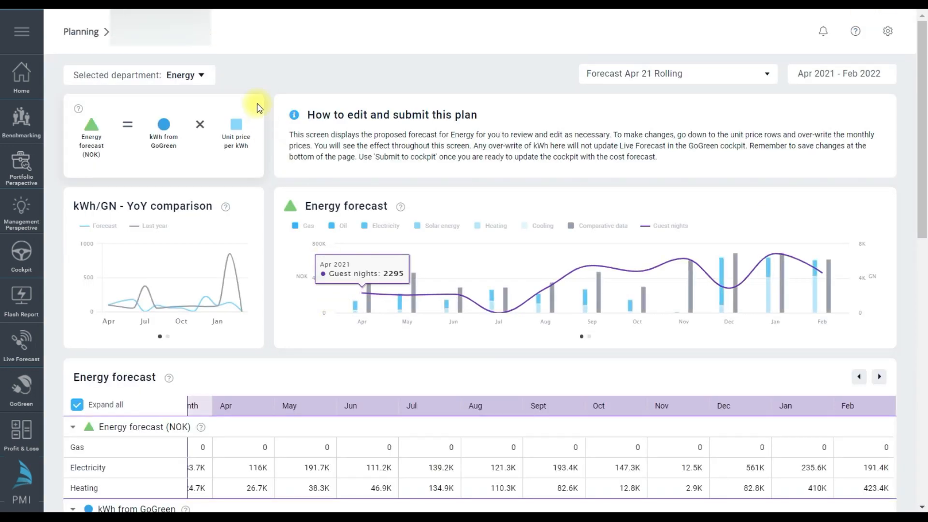
mouse_move(235, 72)
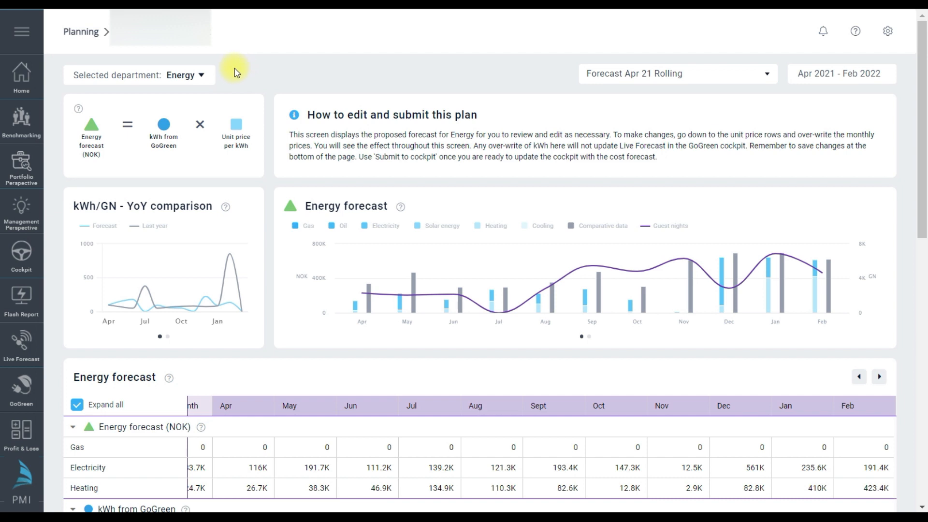
mouse_move(231, 79)
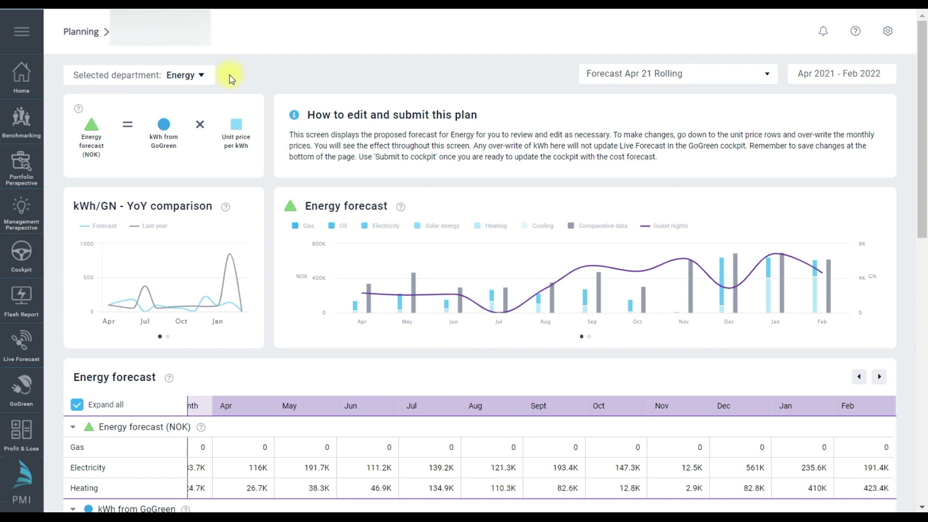
- Keep Energy selected as the planning department
left_click(200, 75)
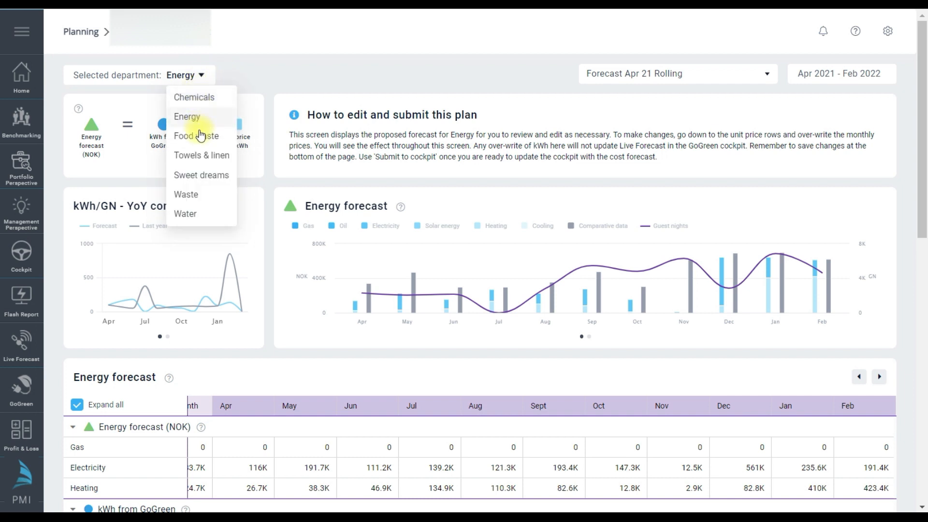
mouse_move(194, 117)
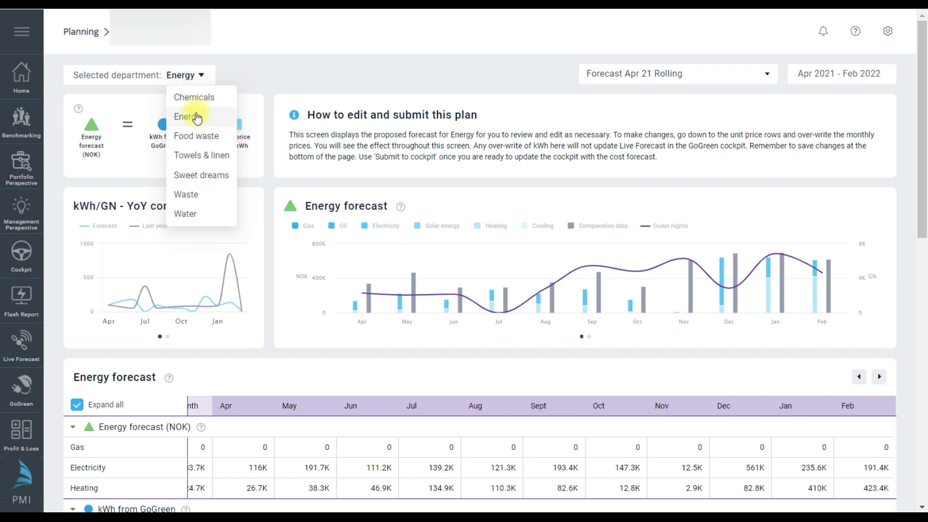
left_click(196, 116)
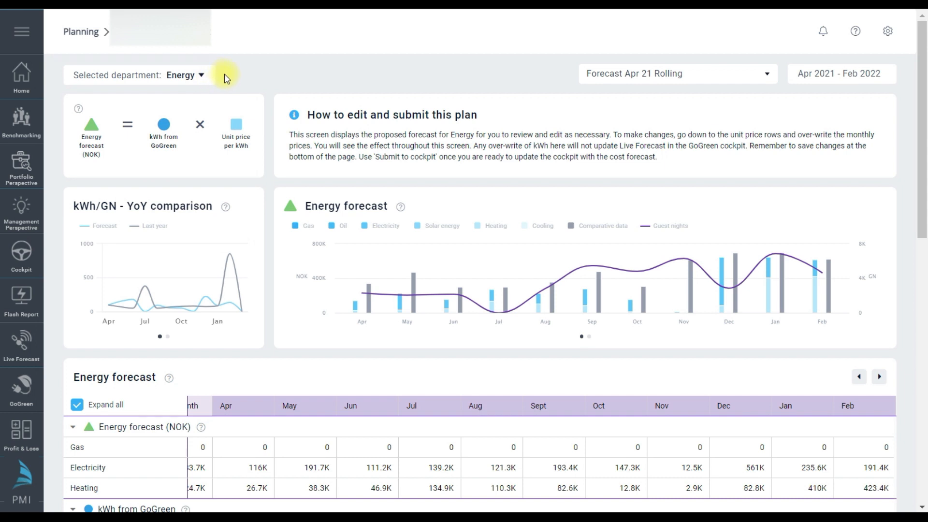
mouse_move(804, 74)
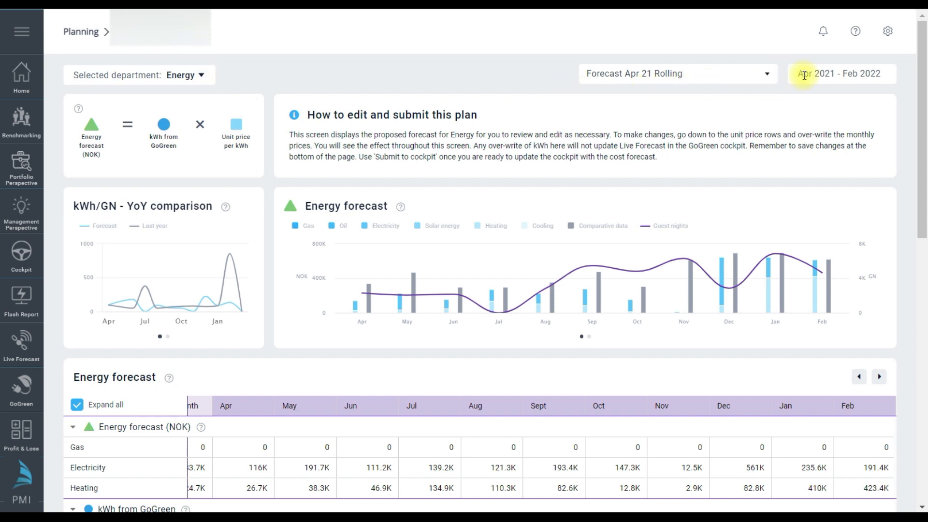
left_click(767, 74)
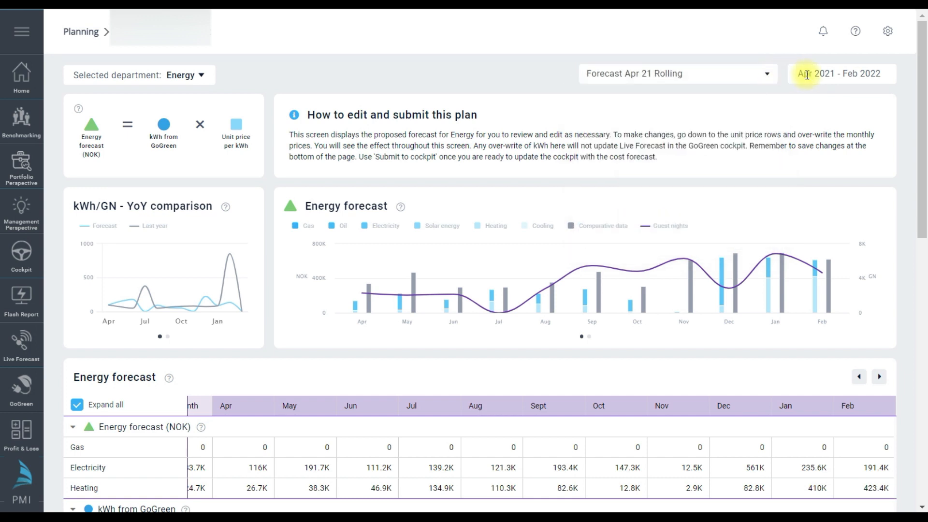
mouse_move(150, 156)
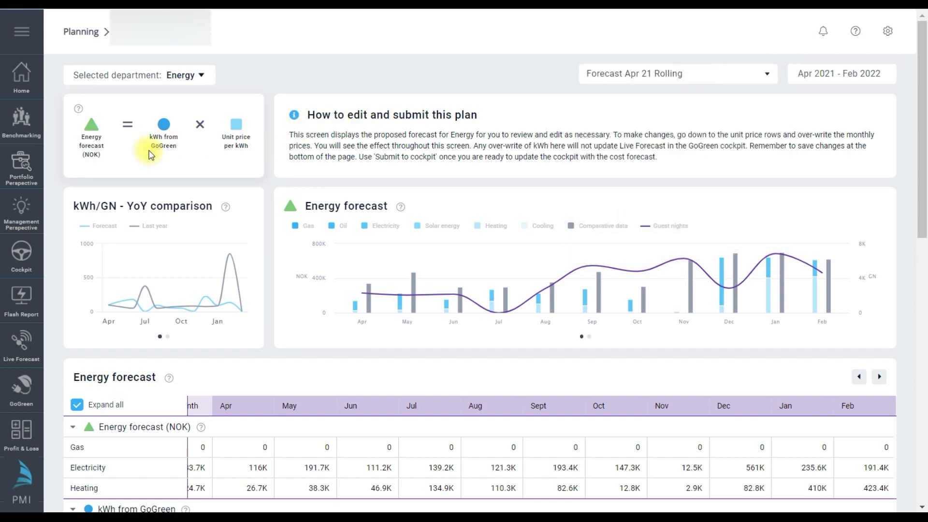
mouse_move(137, 156)
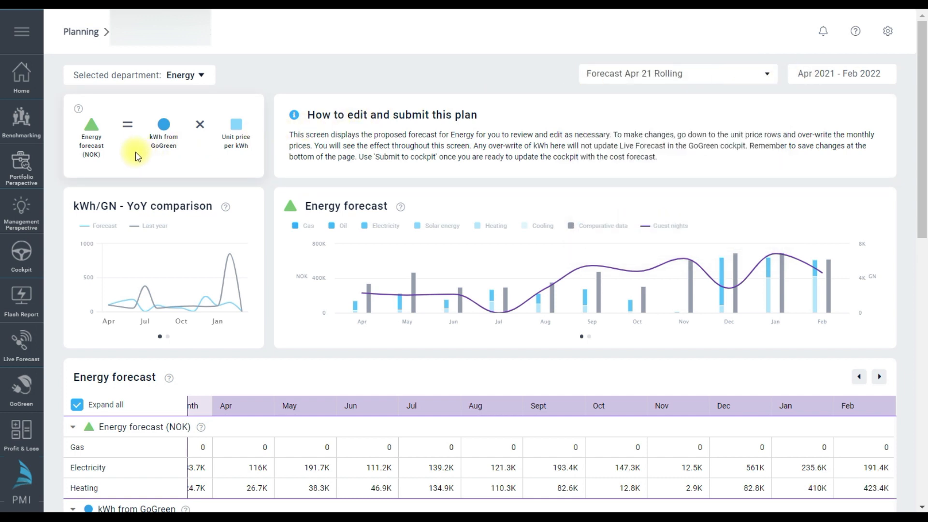
mouse_move(120, 159)
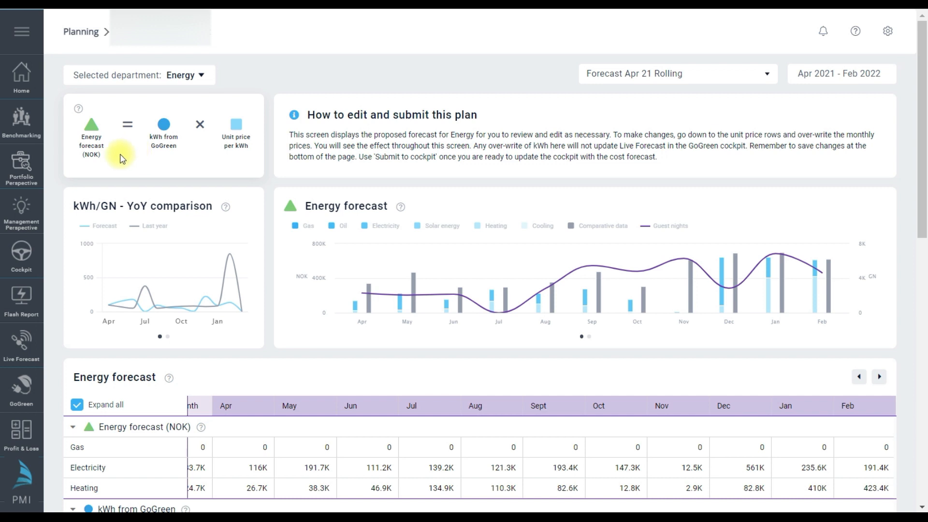
mouse_move(131, 147)
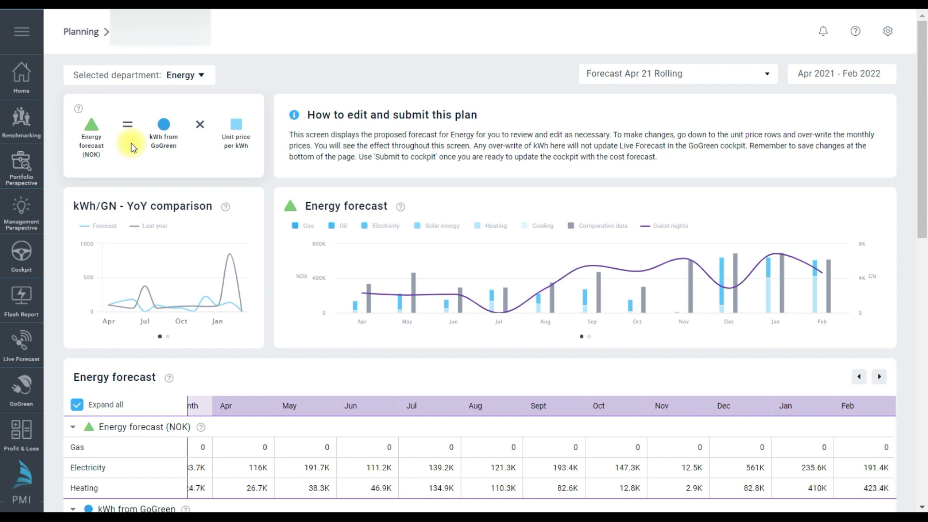
mouse_move(75, 155)
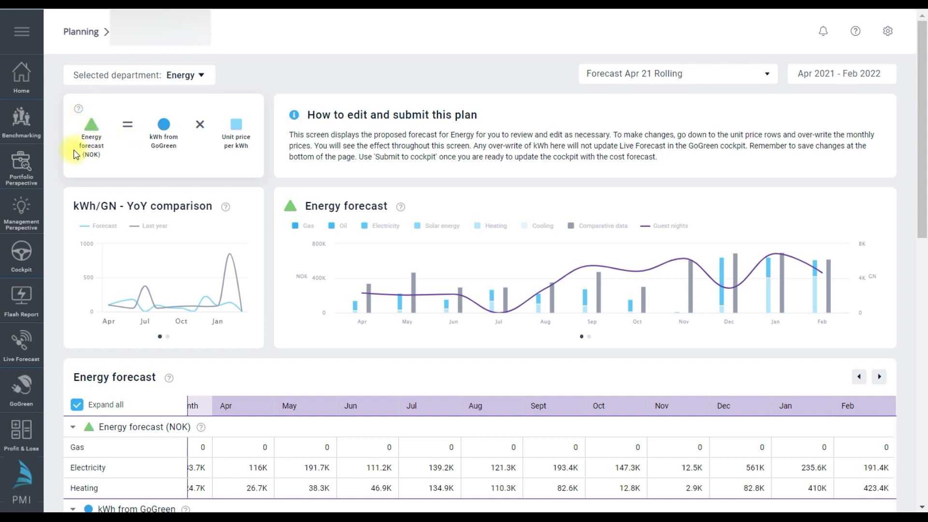
mouse_move(179, 161)
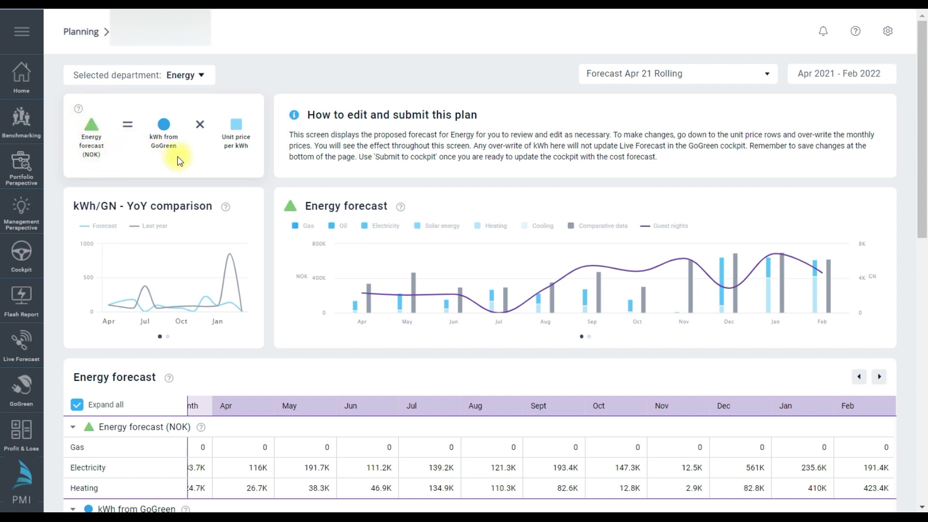
mouse_move(219, 156)
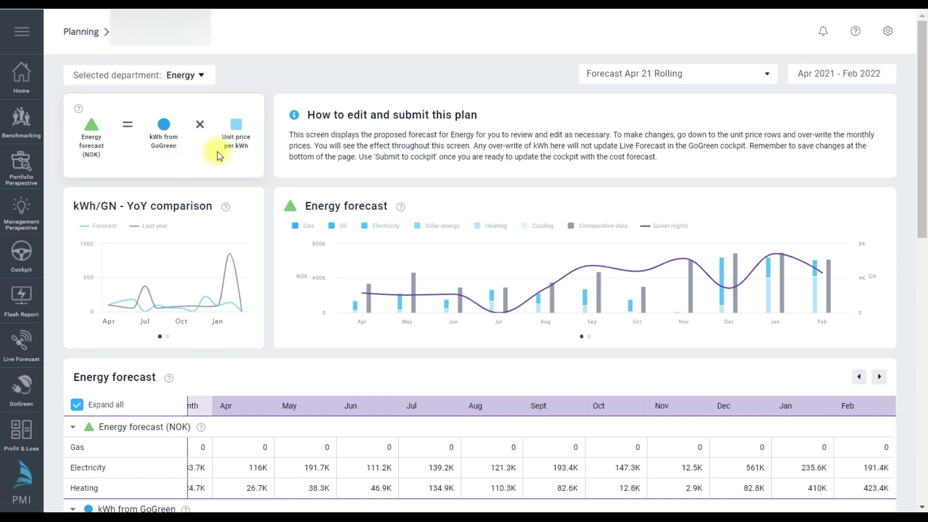
mouse_move(251, 158)
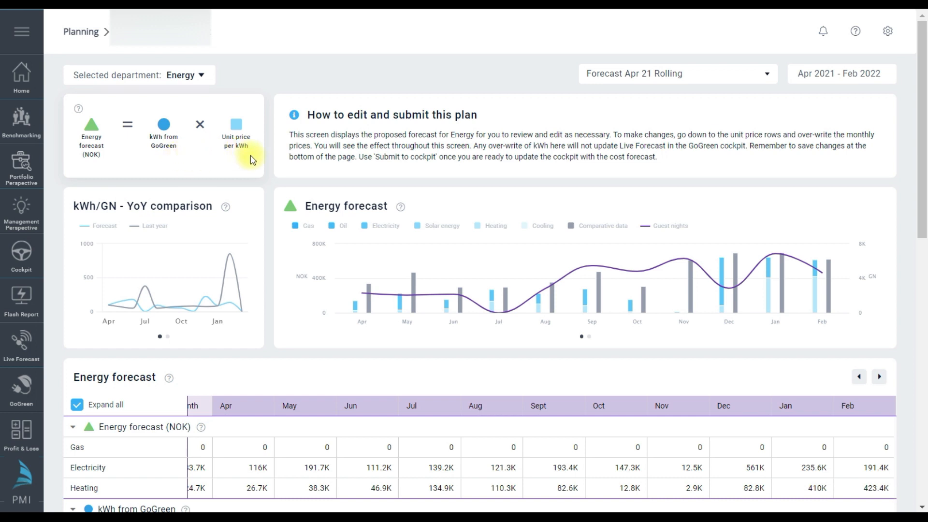
- Preview the chart as kWh consumption, then return it to the cost forecast
scroll("down", 3)
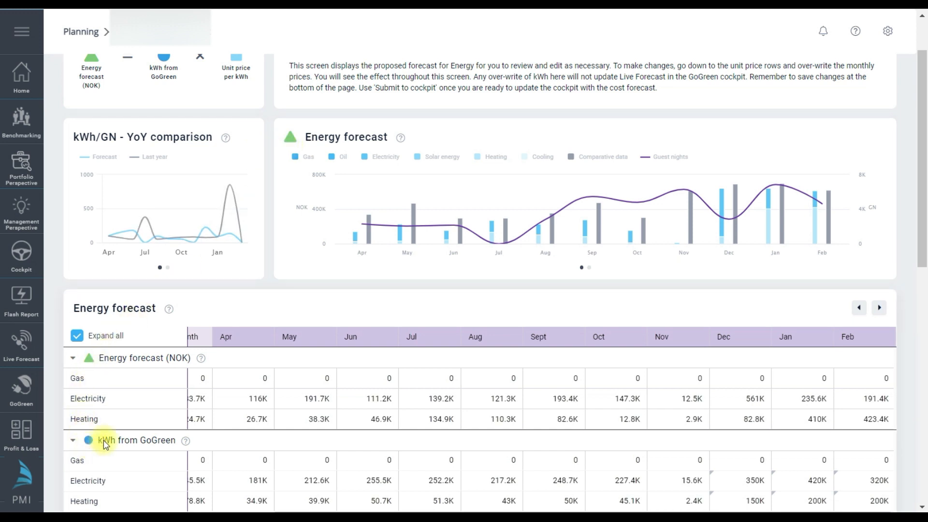
scroll("up", 3)
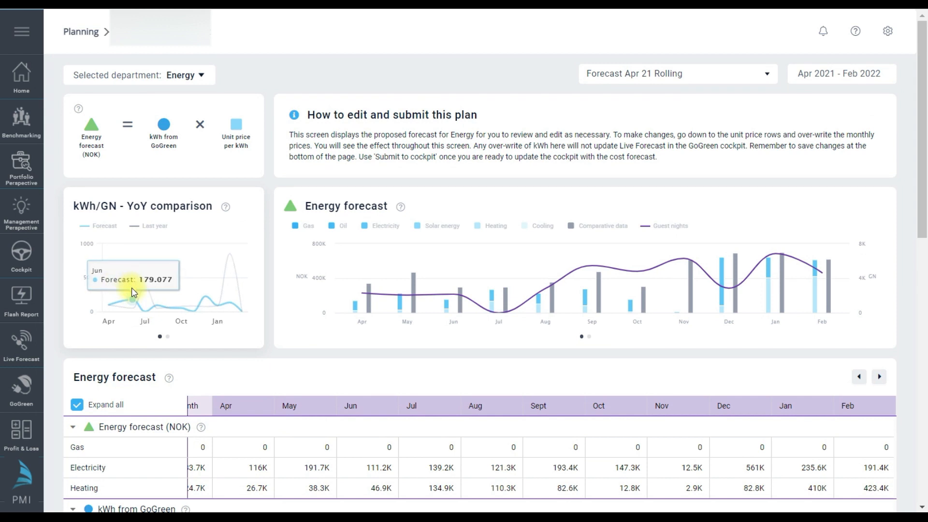
mouse_move(109, 331)
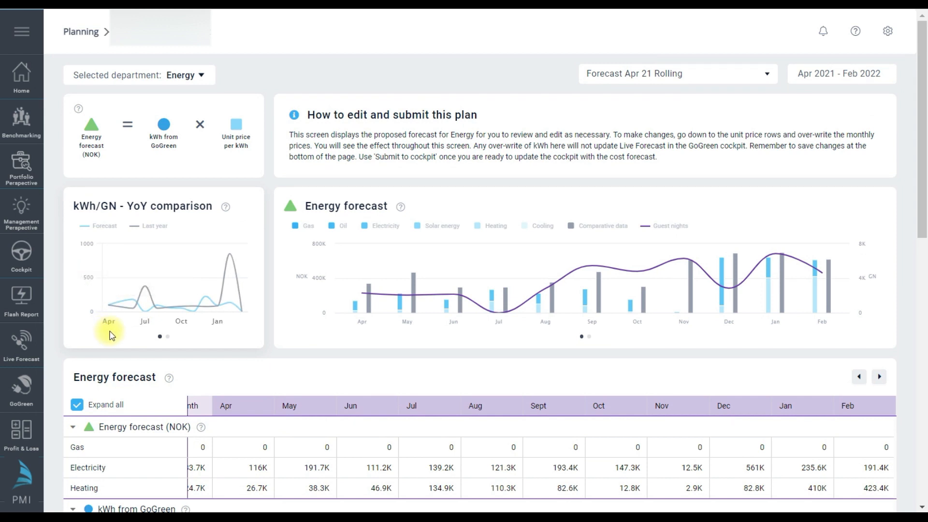
mouse_move(141, 325)
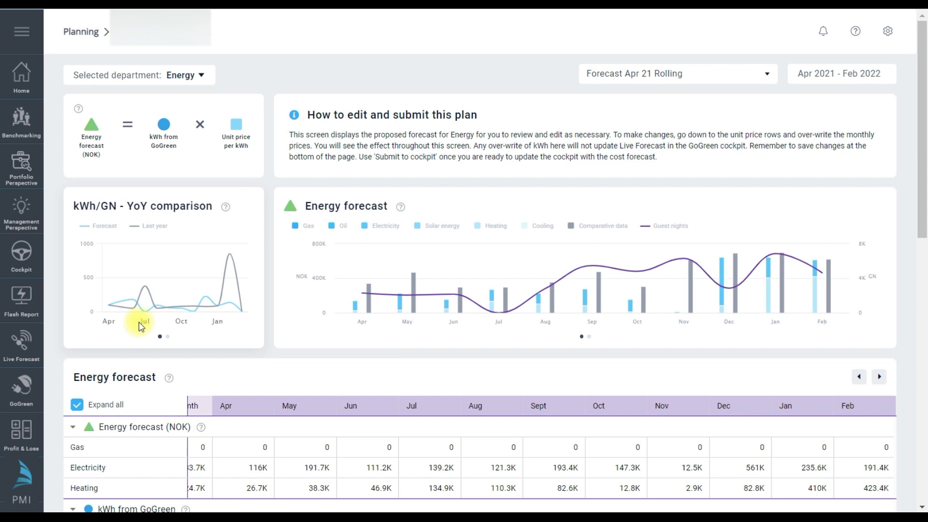
mouse_move(145, 340)
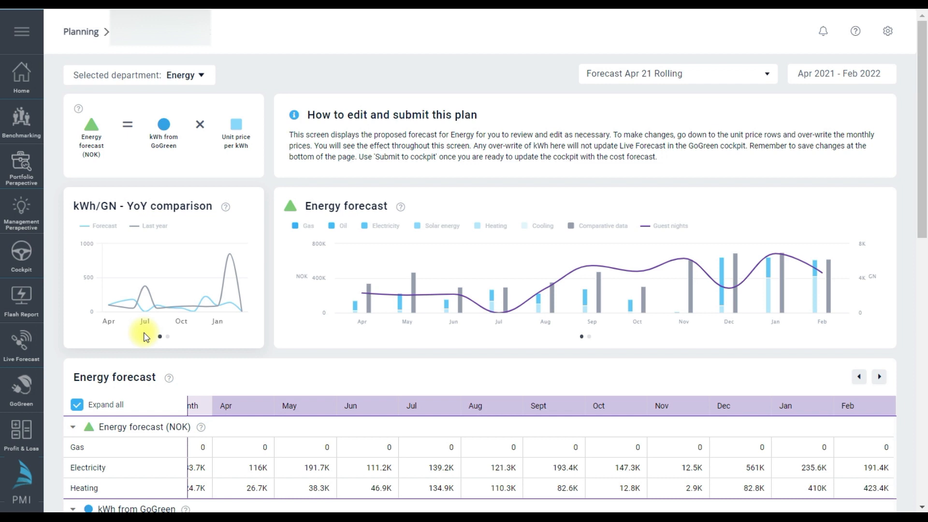
mouse_move(144, 305)
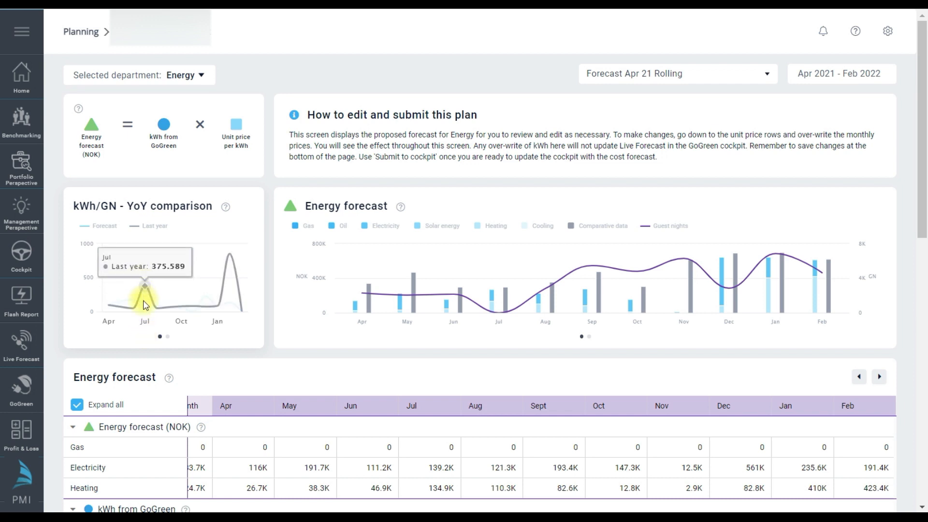
mouse_move(145, 328)
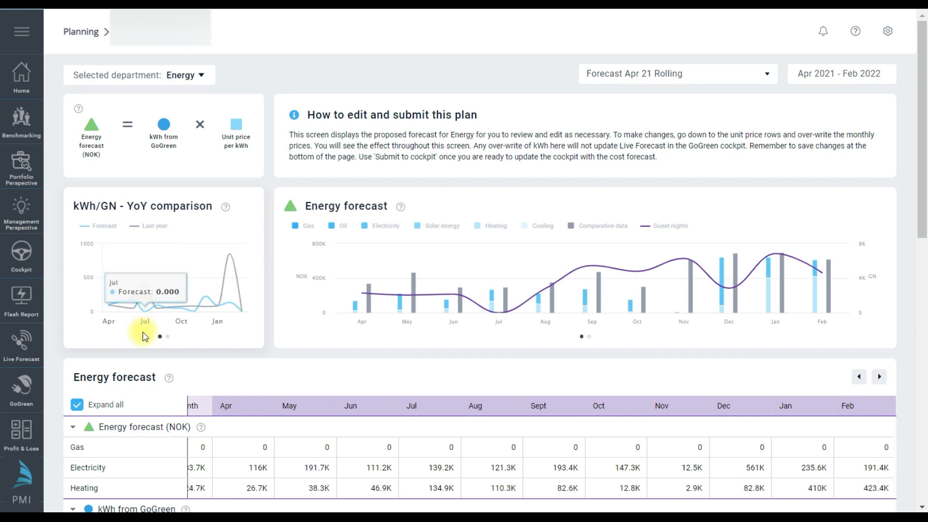
mouse_move(195, 335)
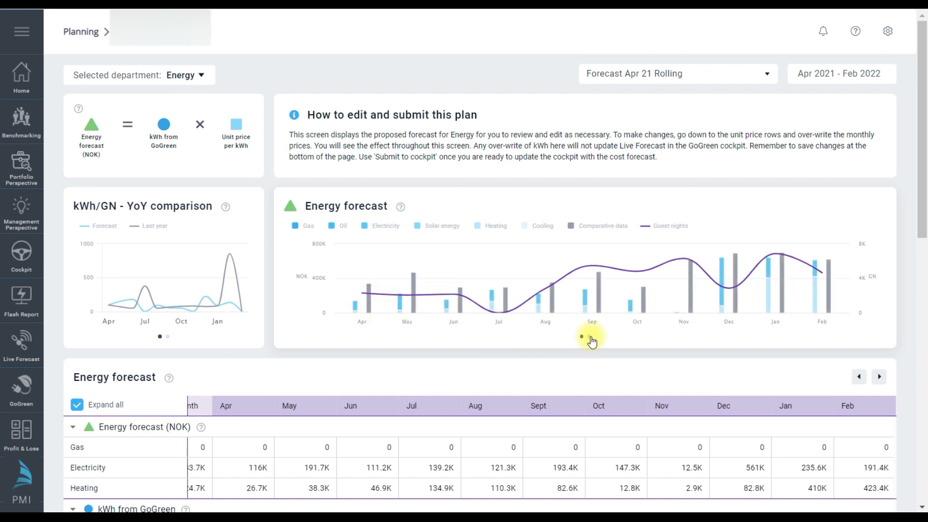
left_click(590, 337)
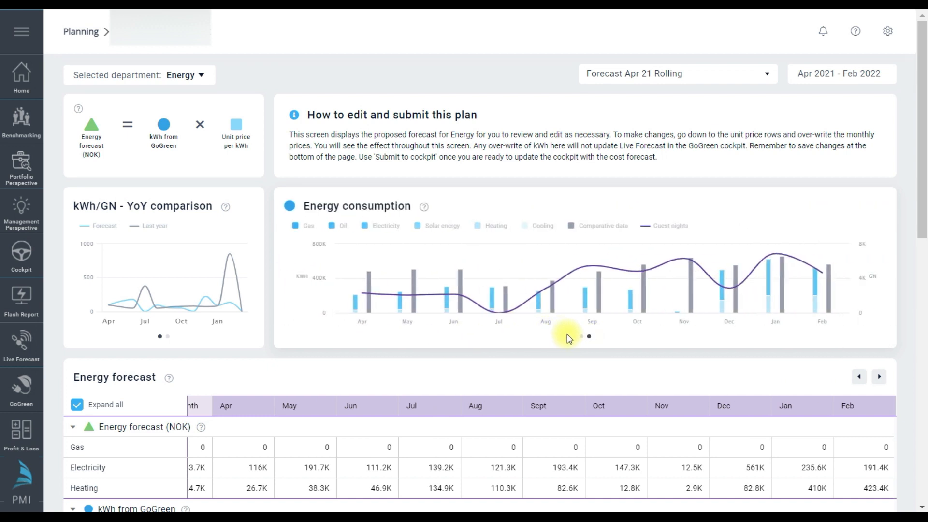
left_click(581, 336)
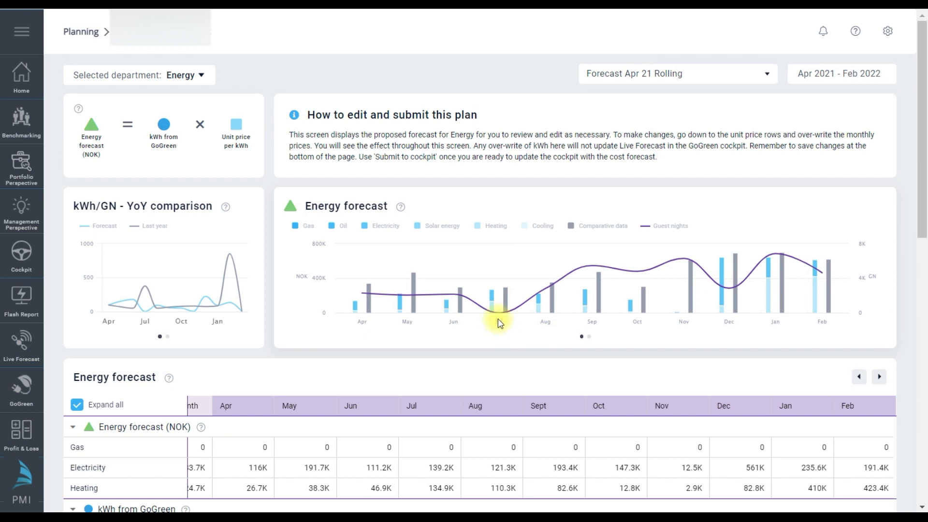
mouse_move(500, 319)
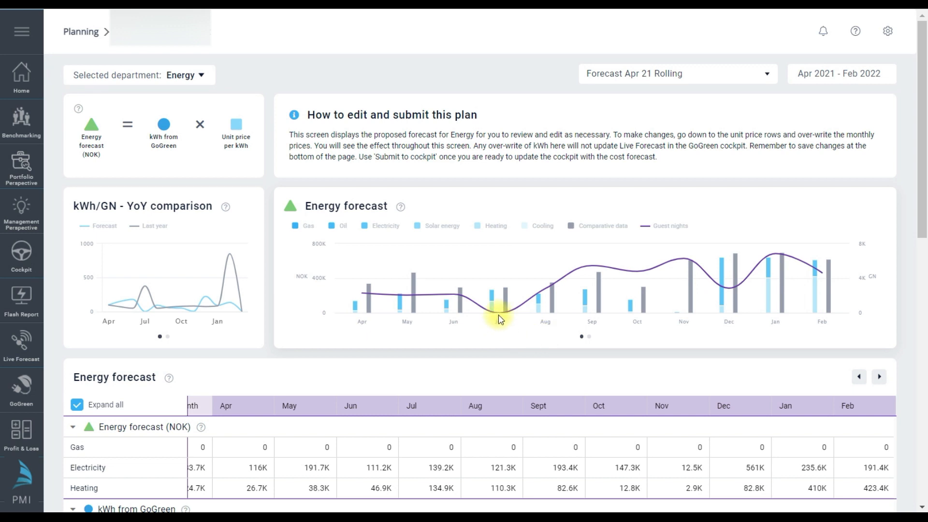
mouse_move(496, 302)
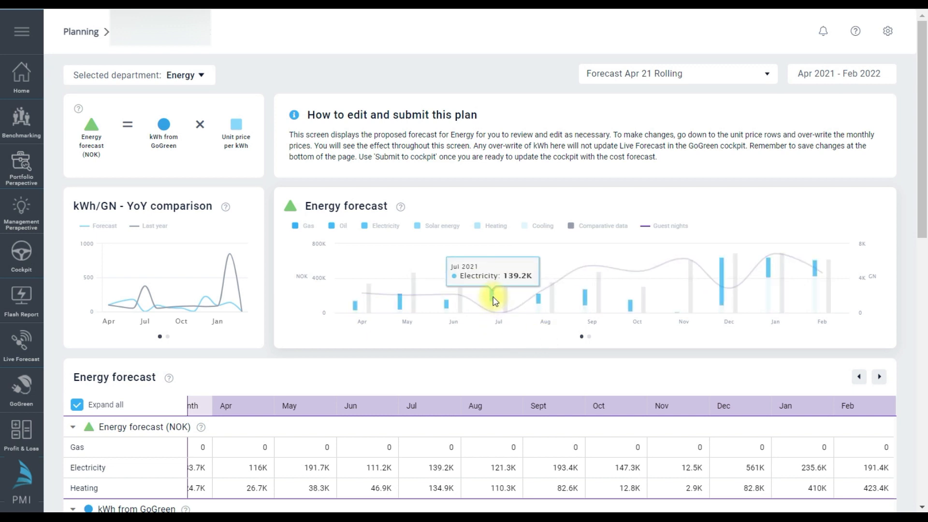
- Change July's electricity kWh from GoGreen to 152.2K, lowering its forecast to 84.8K
scroll("down", 3)
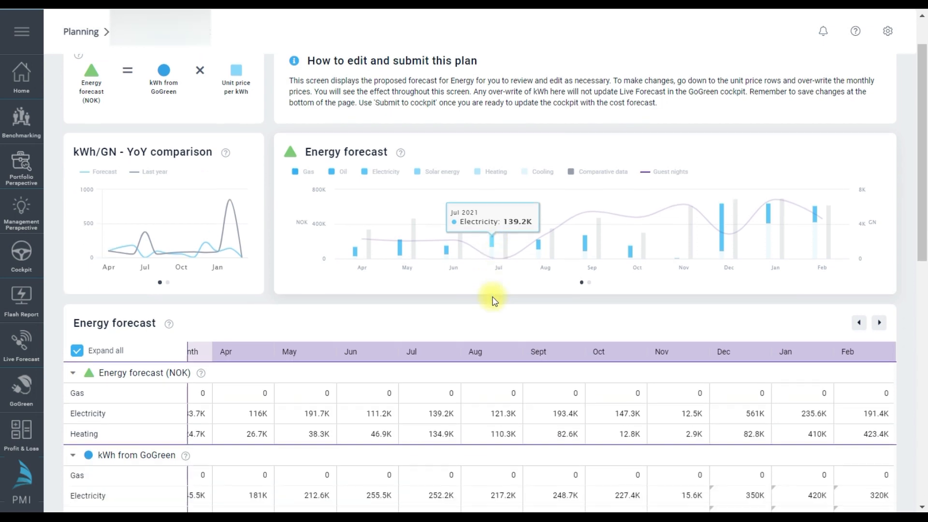
scroll("down", 3)
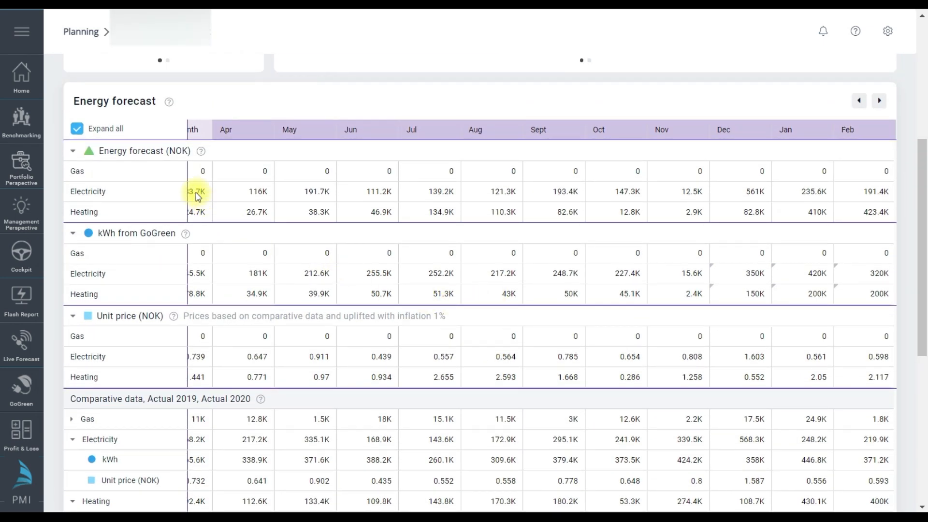
mouse_move(435, 151)
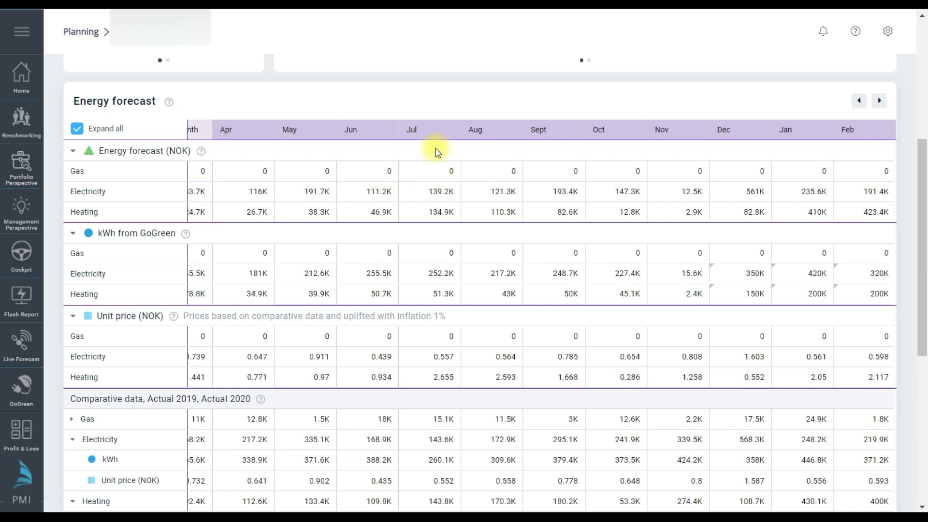
mouse_move(436, 211)
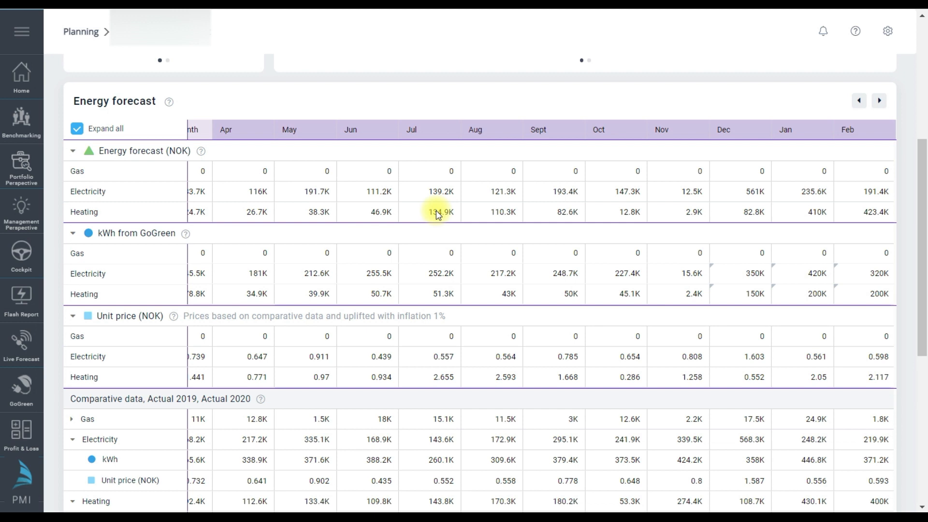
mouse_move(441, 191)
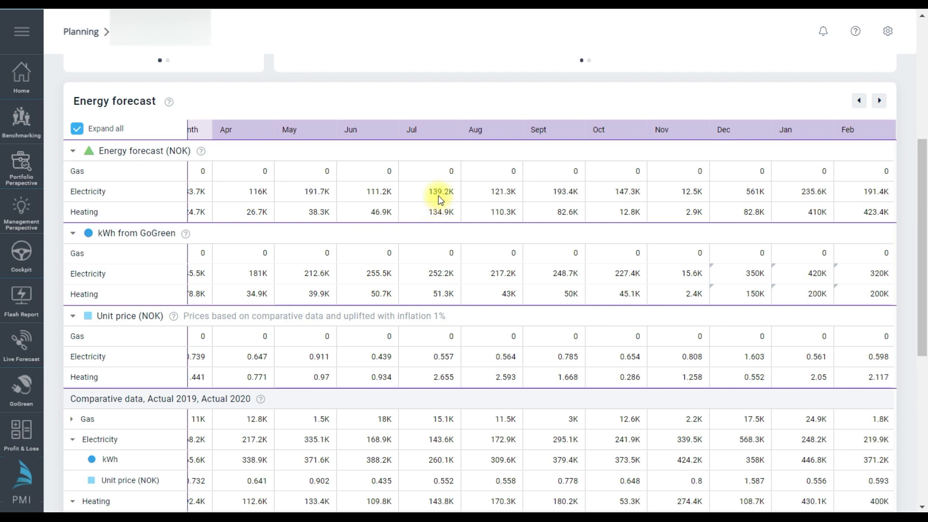
mouse_move(432, 270)
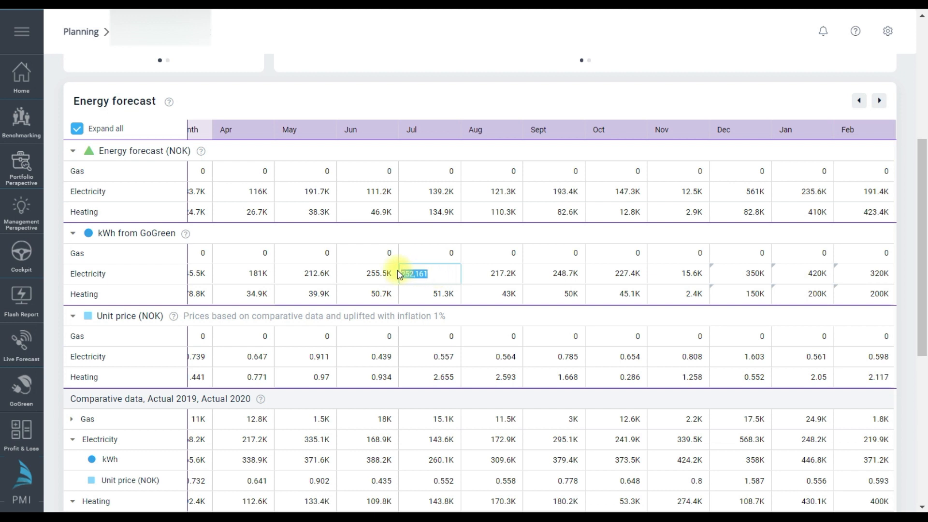
mouse_move(430, 318)
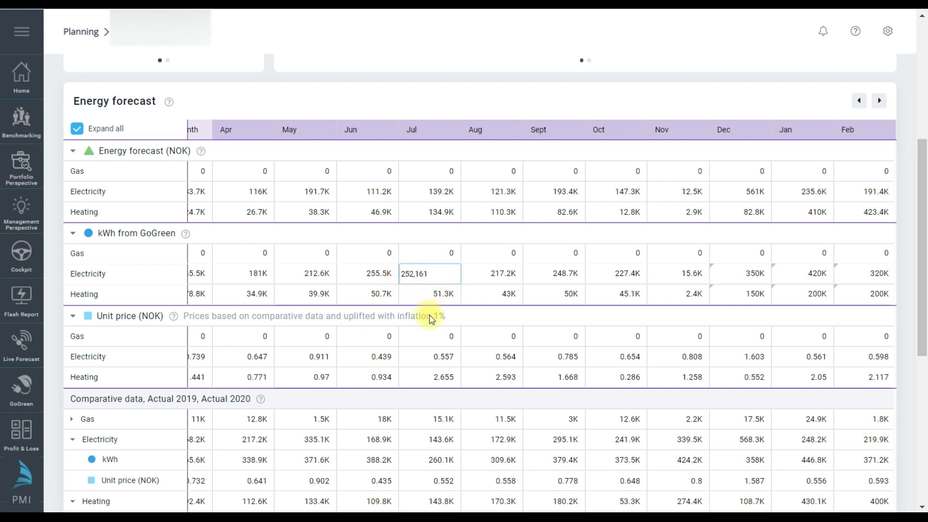
left_click(491, 273)
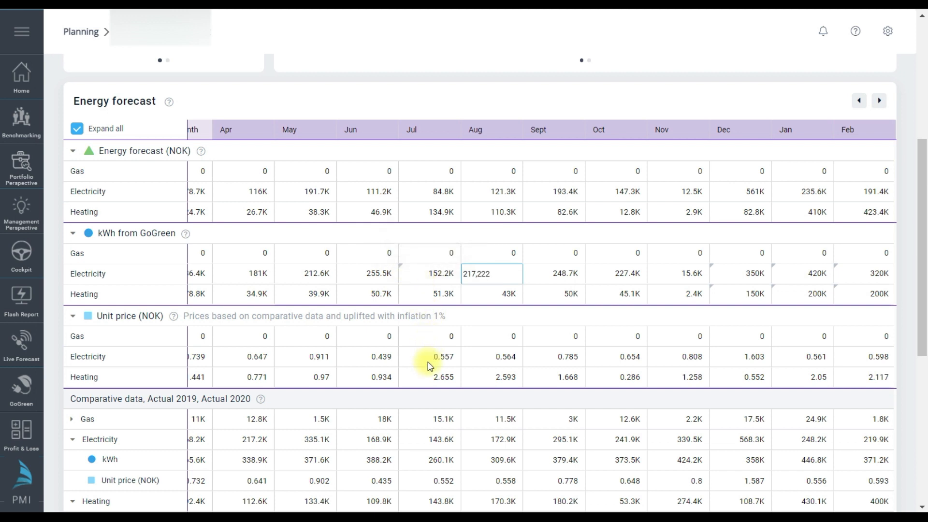
mouse_move(434, 361)
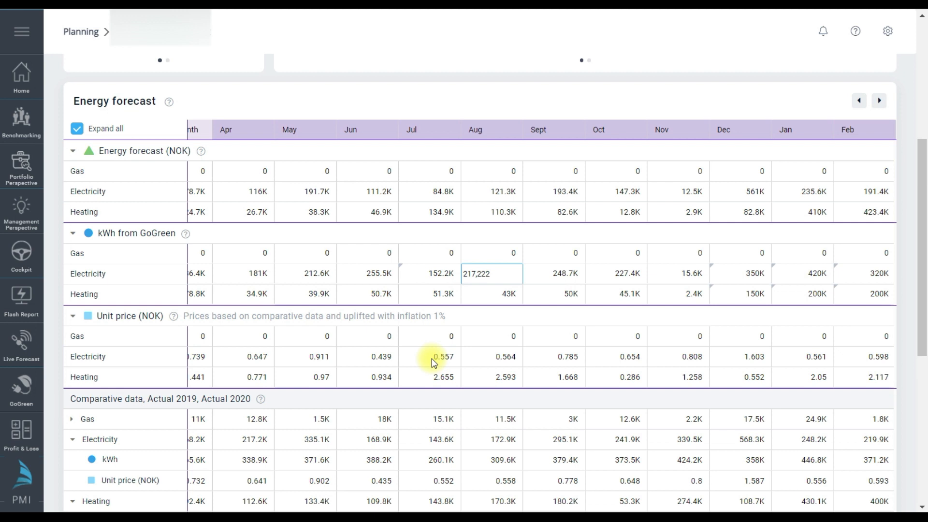
- Set July and August electricity unit prices to 1.557 and 1.564 NOK
left_click(411, 356)
type("1.557")
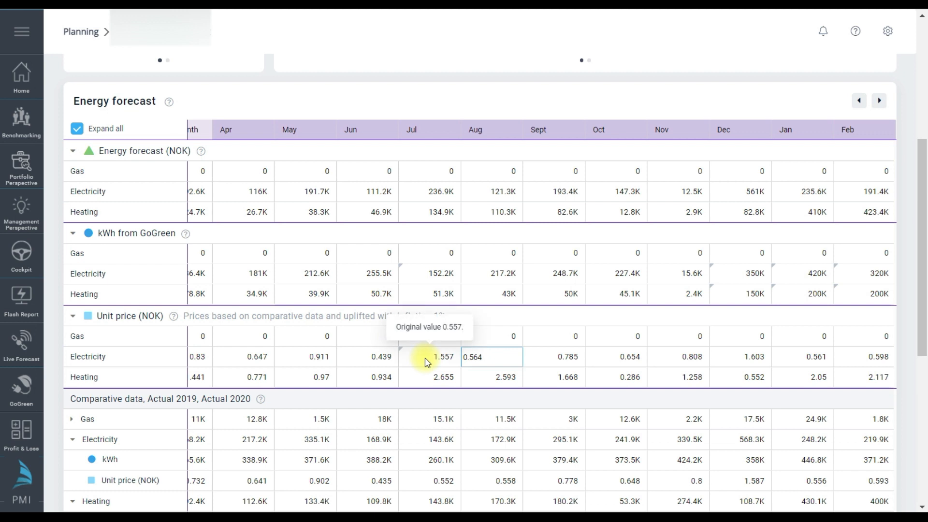
mouse_move(449, 361)
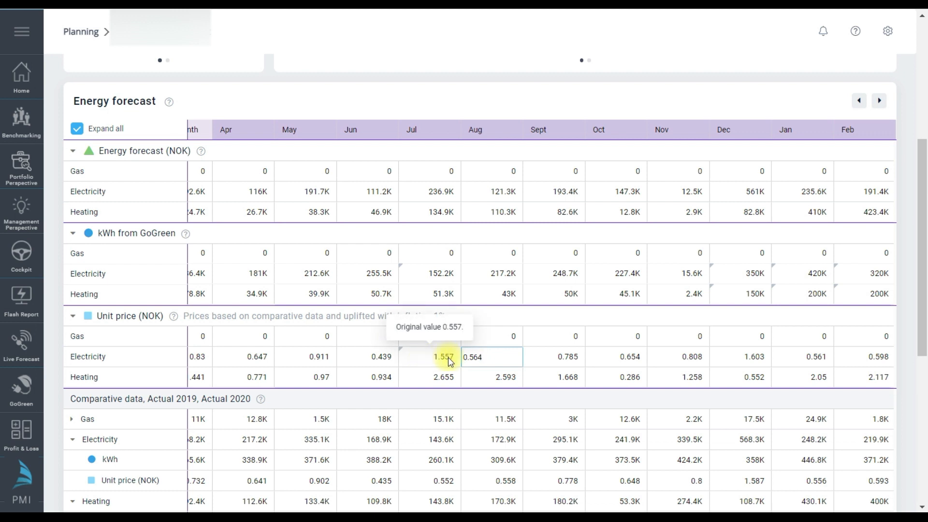
left_click(491, 371)
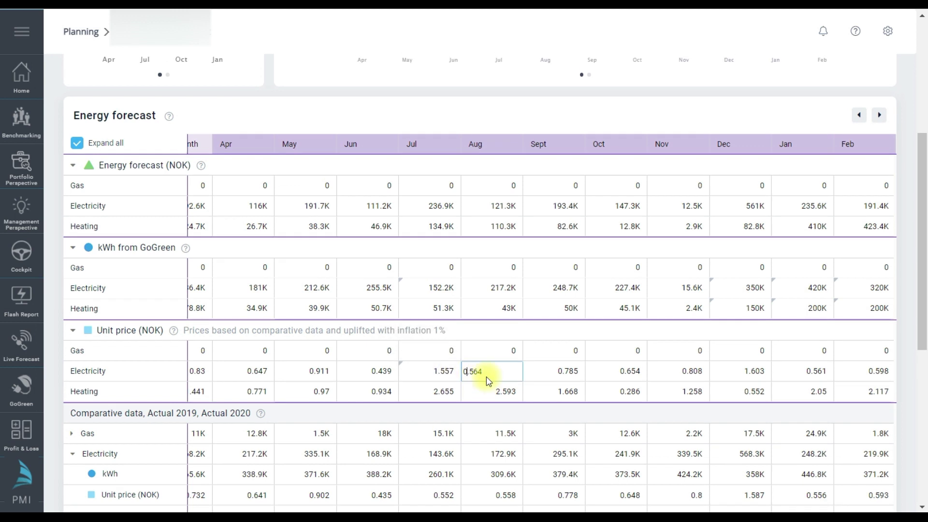
scroll("up", 3)
type("1.564")
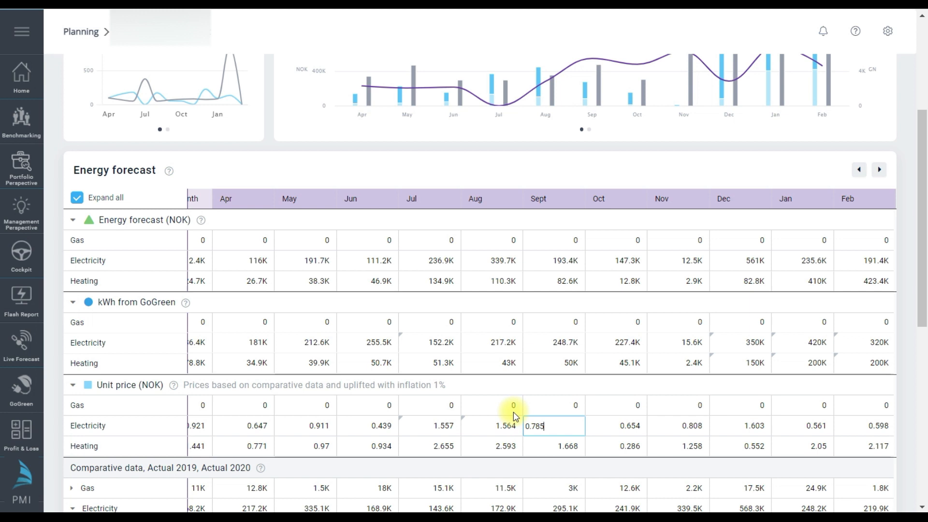
scroll("down", 3)
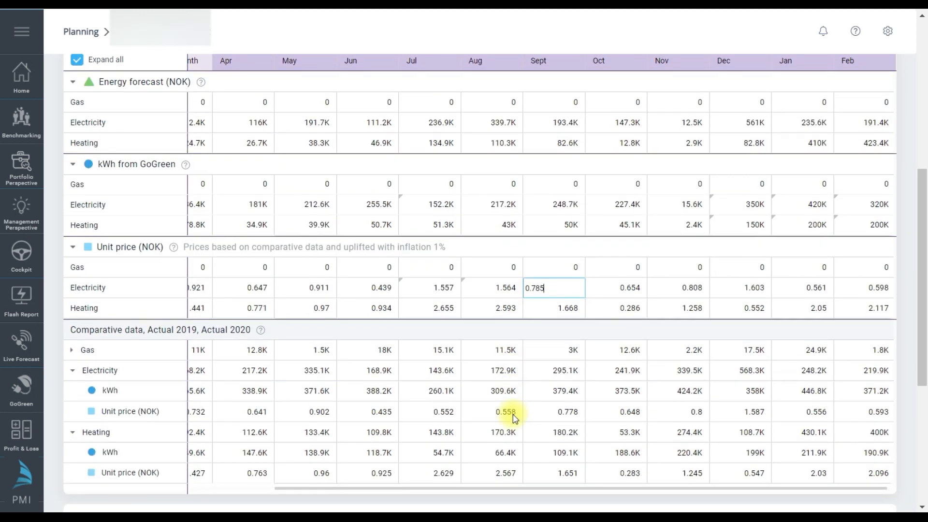
left_click(72, 371)
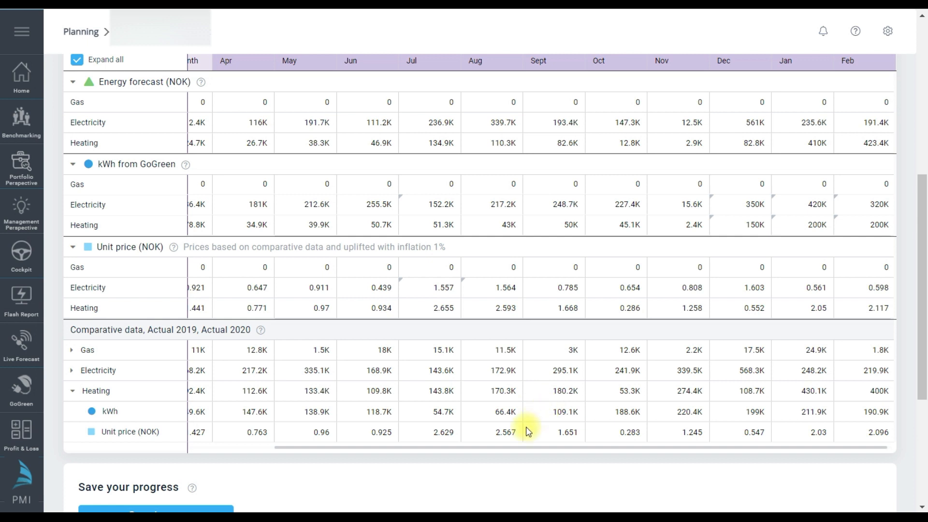
mouse_move(510, 308)
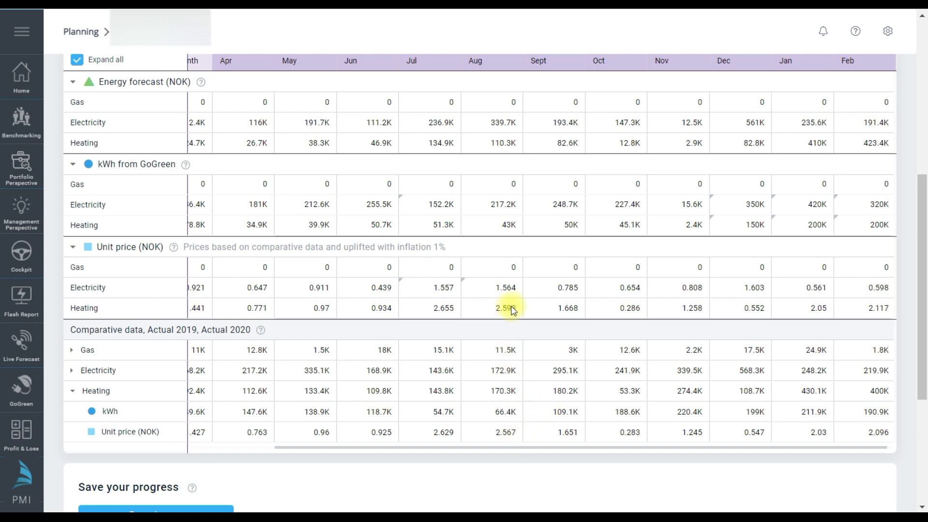
mouse_move(600, 373)
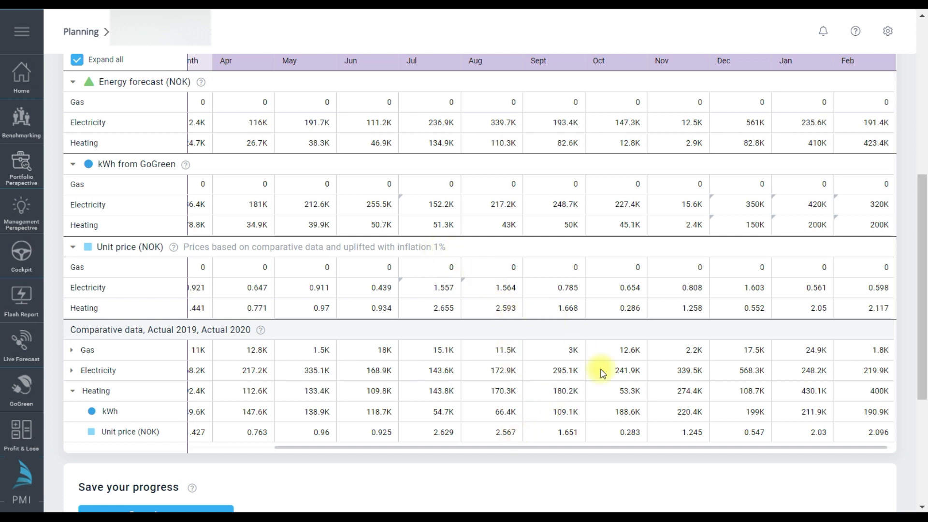
mouse_move(617, 315)
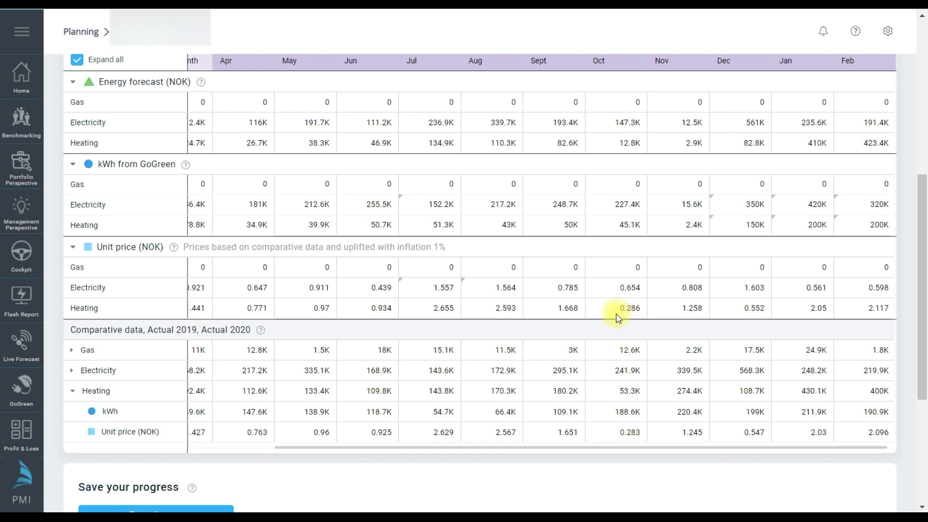
mouse_move(195, 338)
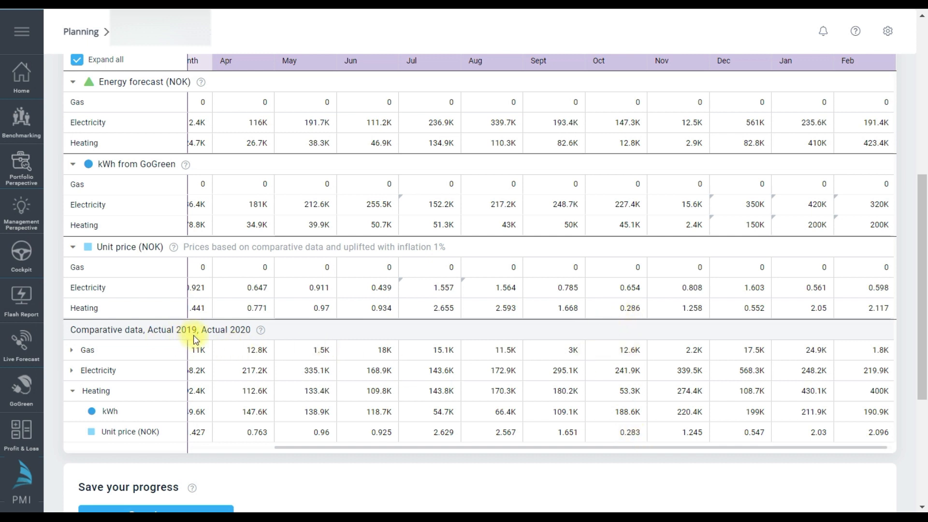
mouse_move(288, 387)
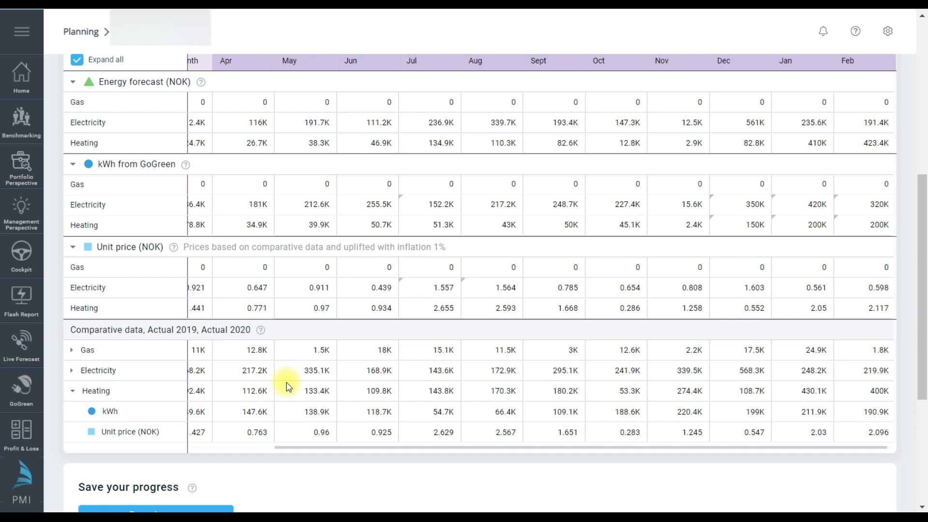
mouse_move(302, 397)
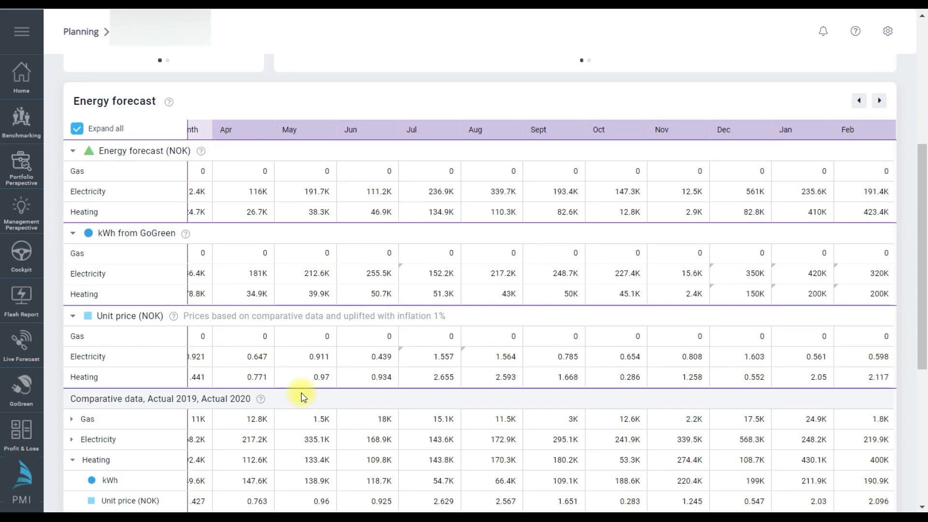
scroll("down", 3)
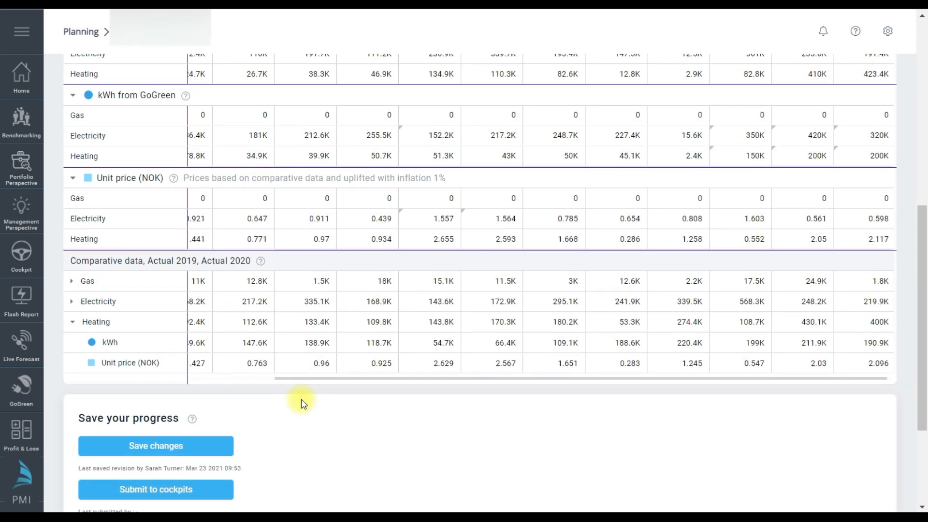
mouse_move(308, 423)
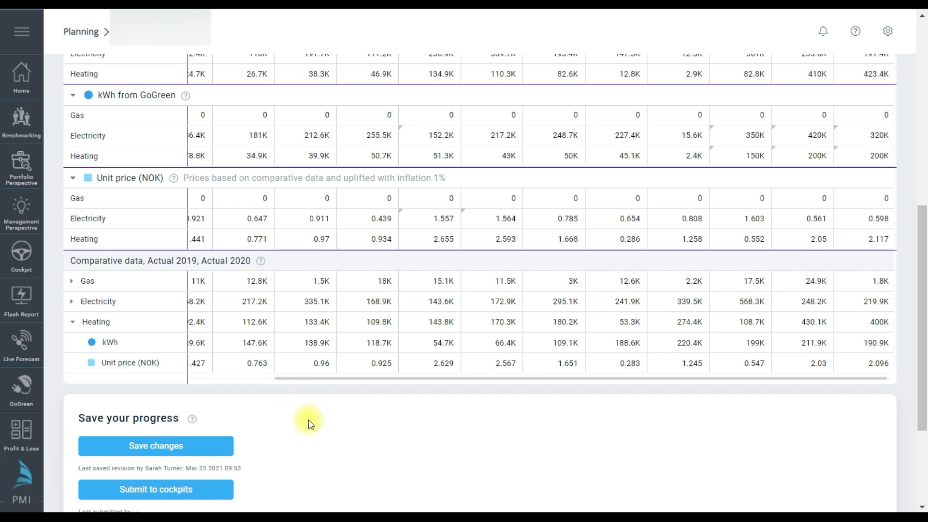
- Save the edited Energy forecast, updating the last saved revision to Mar 23 2021 09:57
left_click(155, 445)
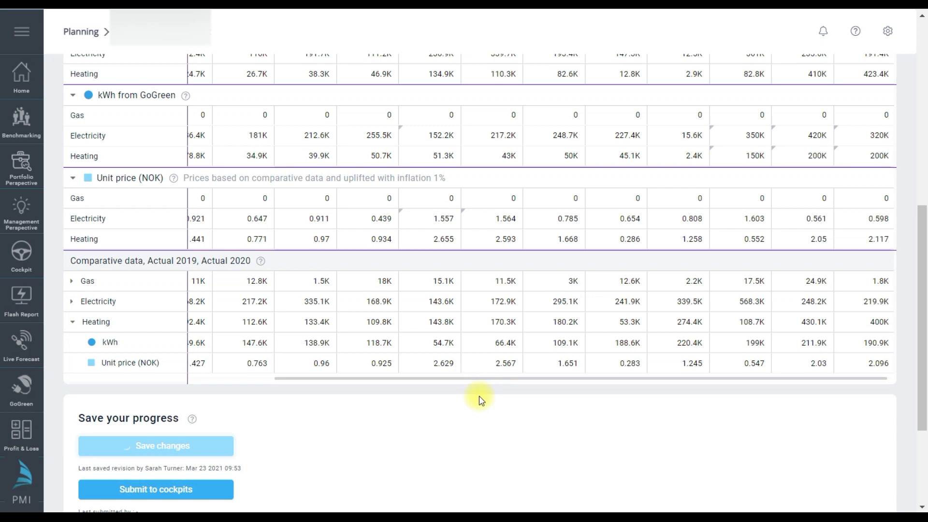
left_click(155, 446)
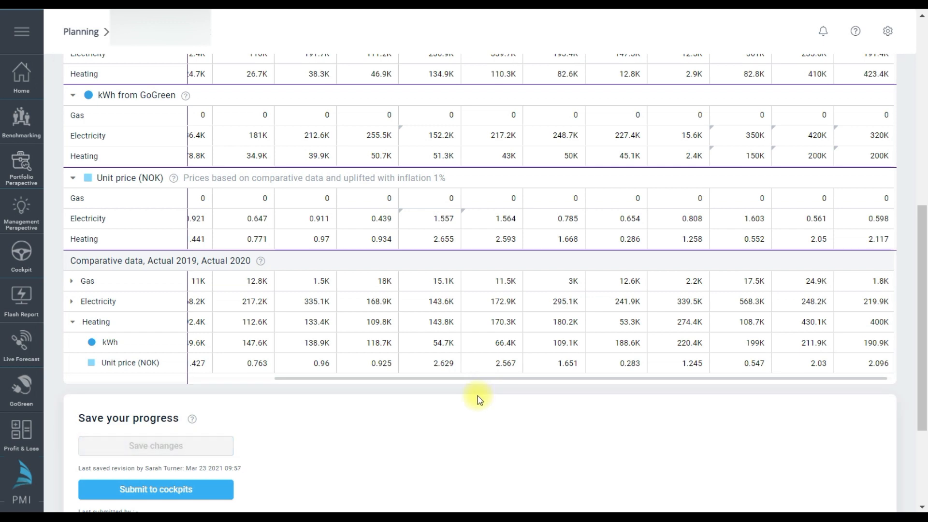
scroll("up", 3)
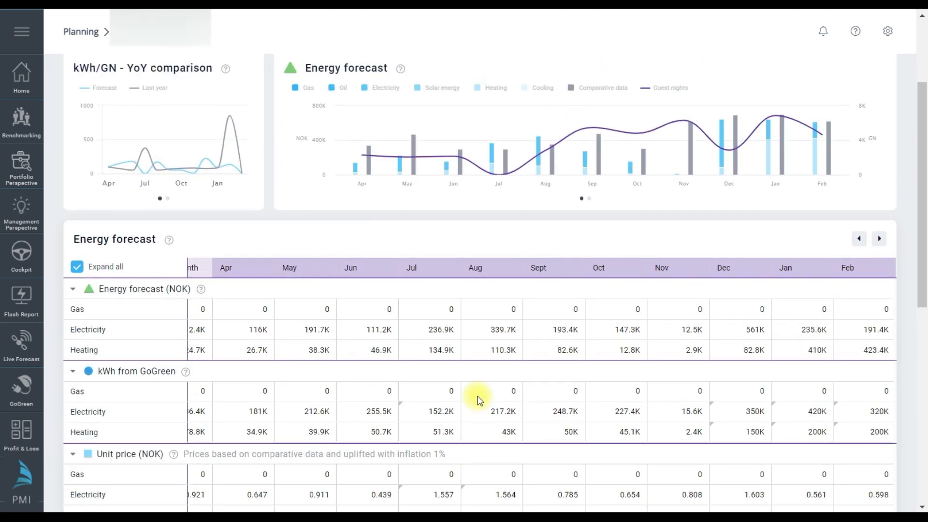
scroll("up", 3)
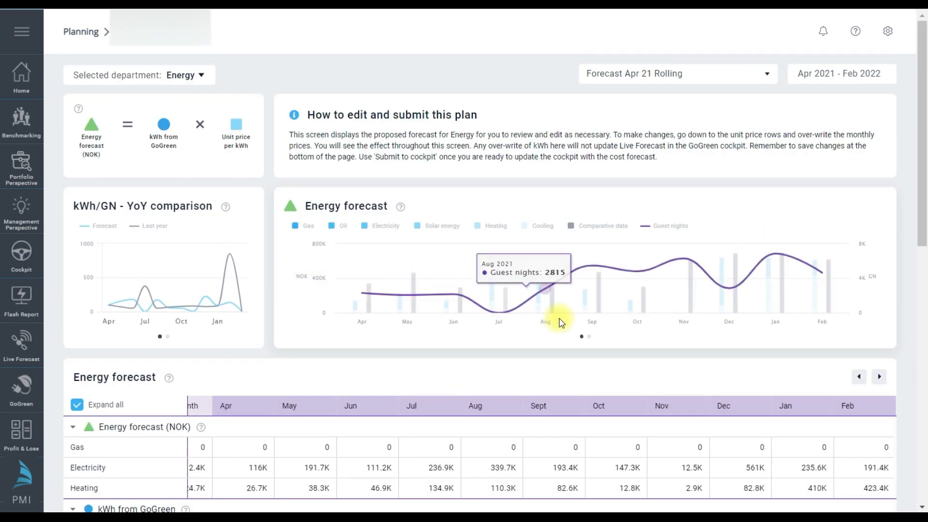
mouse_move(517, 327)
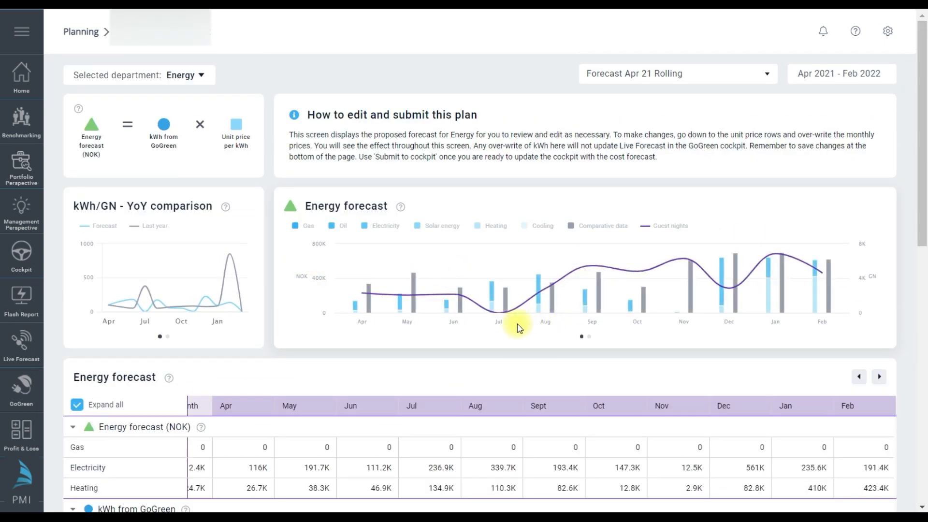
mouse_move(502, 327)
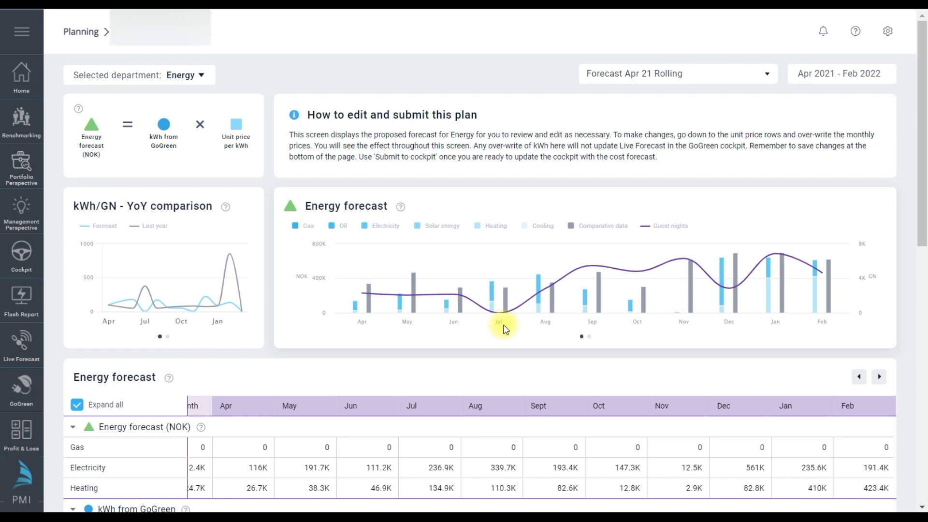
scroll("down", 3)
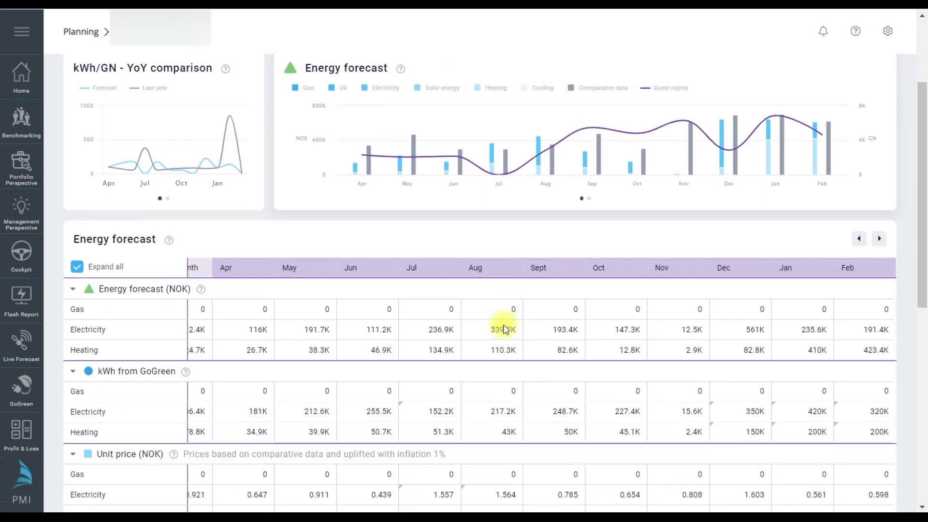
scroll("down", 3)
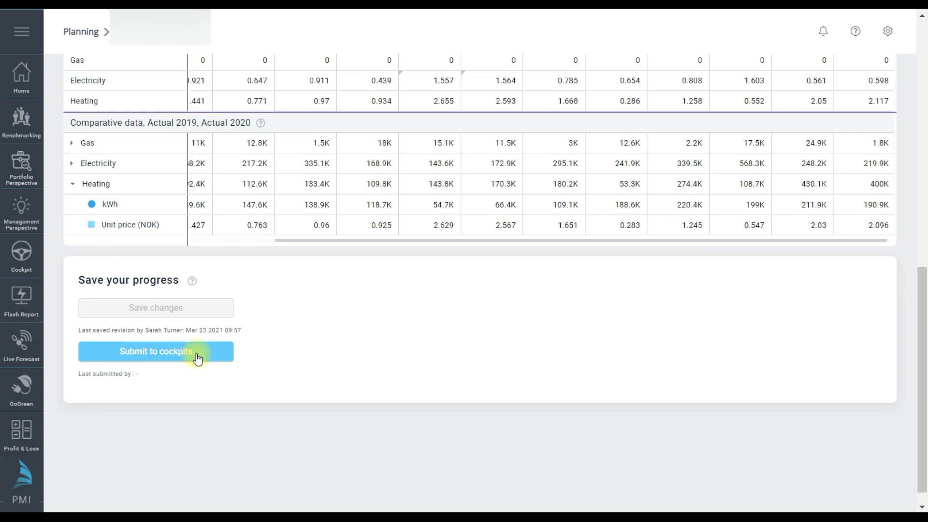
- Submit the saved Energy forecast to the cockpits, last submitted Mar 23 2021 09:57
left_click(155, 351)
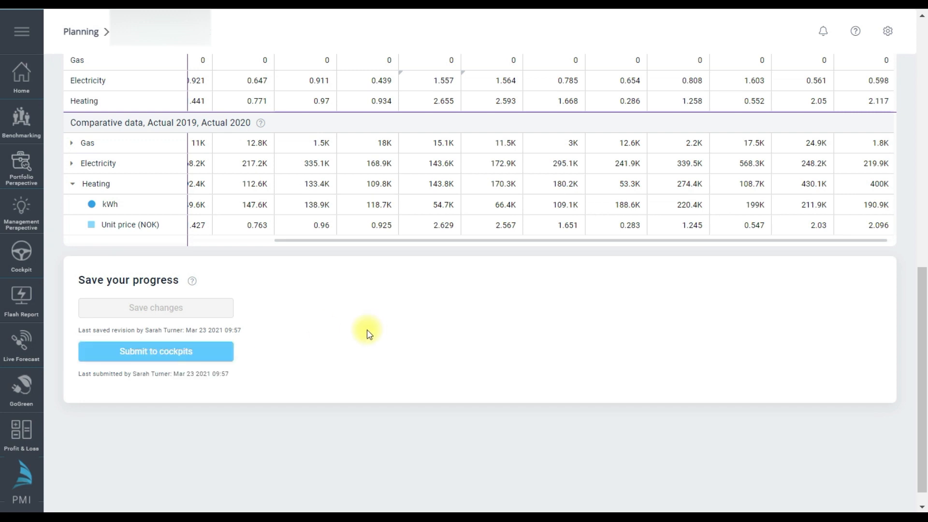
mouse_move(363, 331)
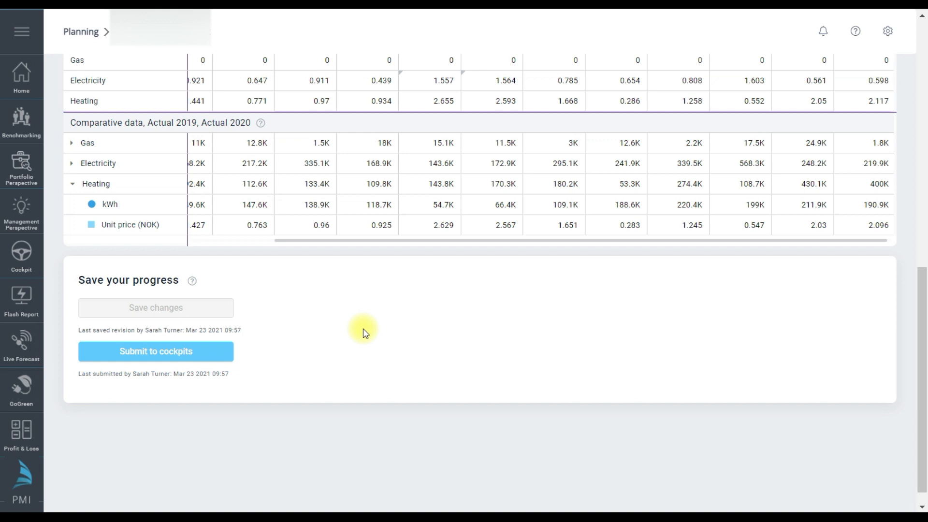
mouse_move(364, 333)
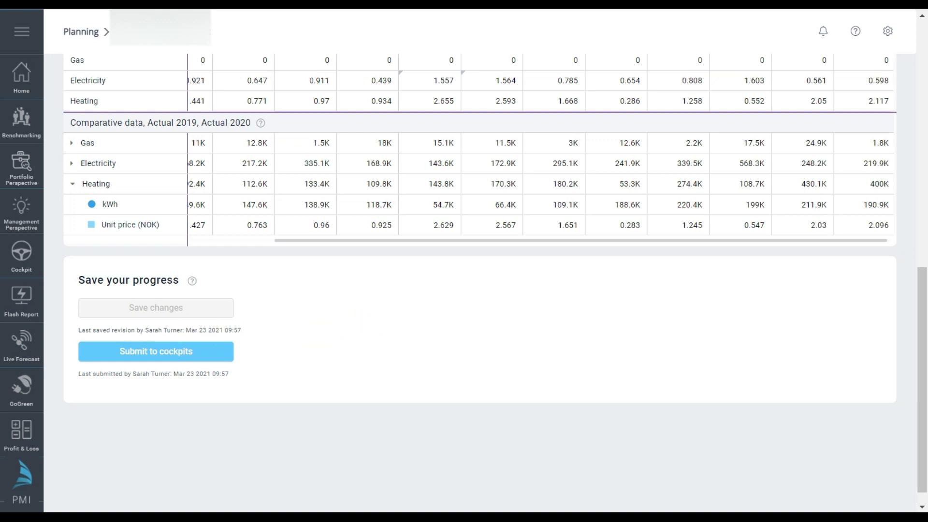
mouse_move(250, 370)
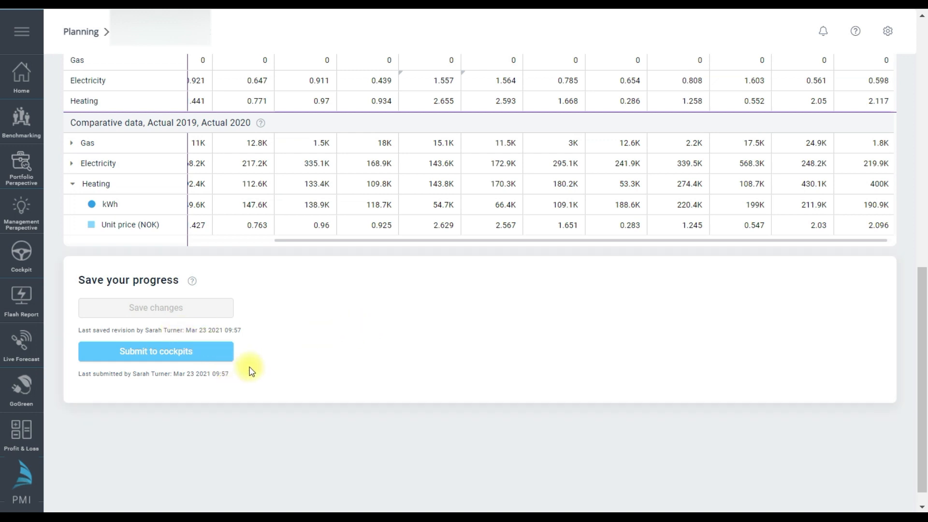
scroll("up", 3)
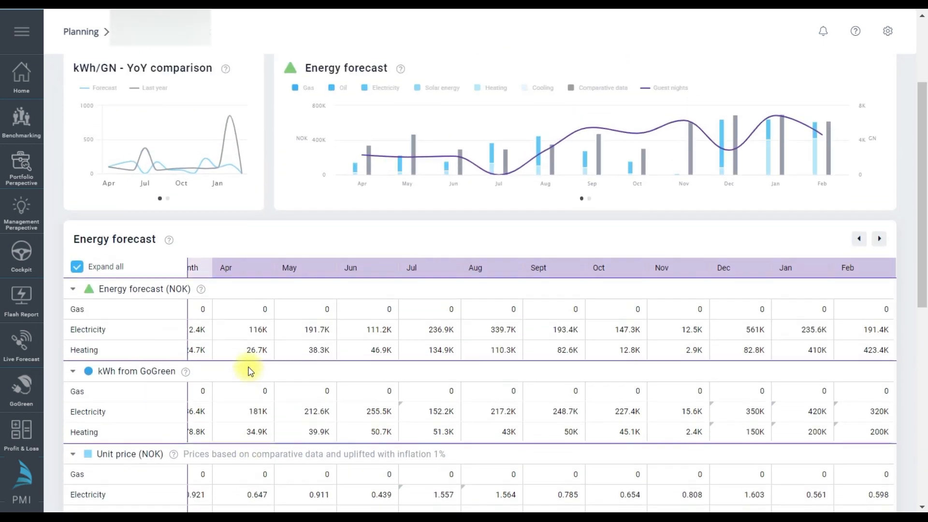
mouse_move(248, 371)
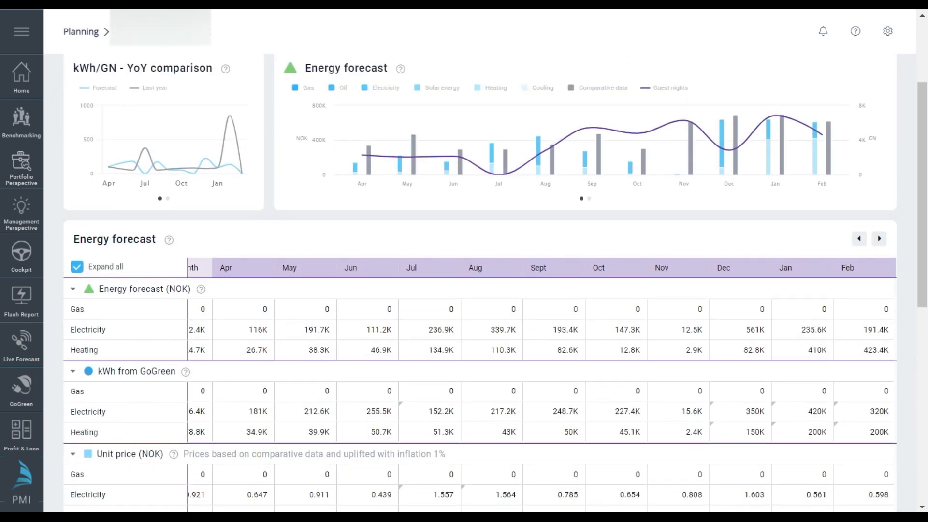